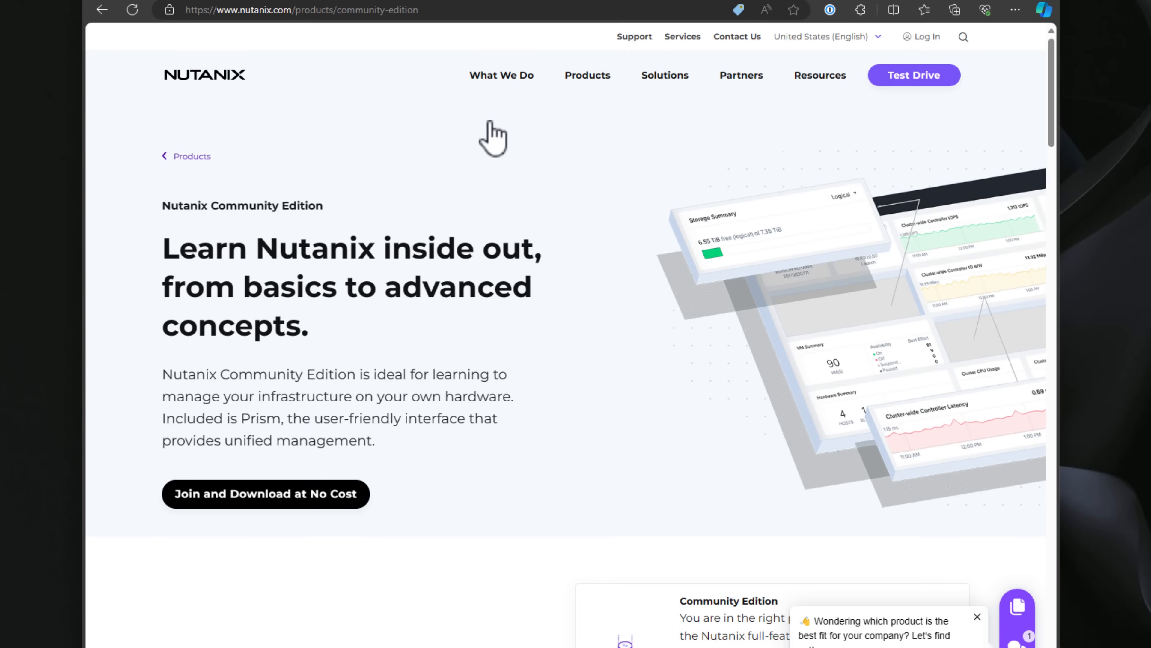
Scroll down the Community Edition Join and Download page through 'What you will get' and the customer logos
scroll(down, 3)
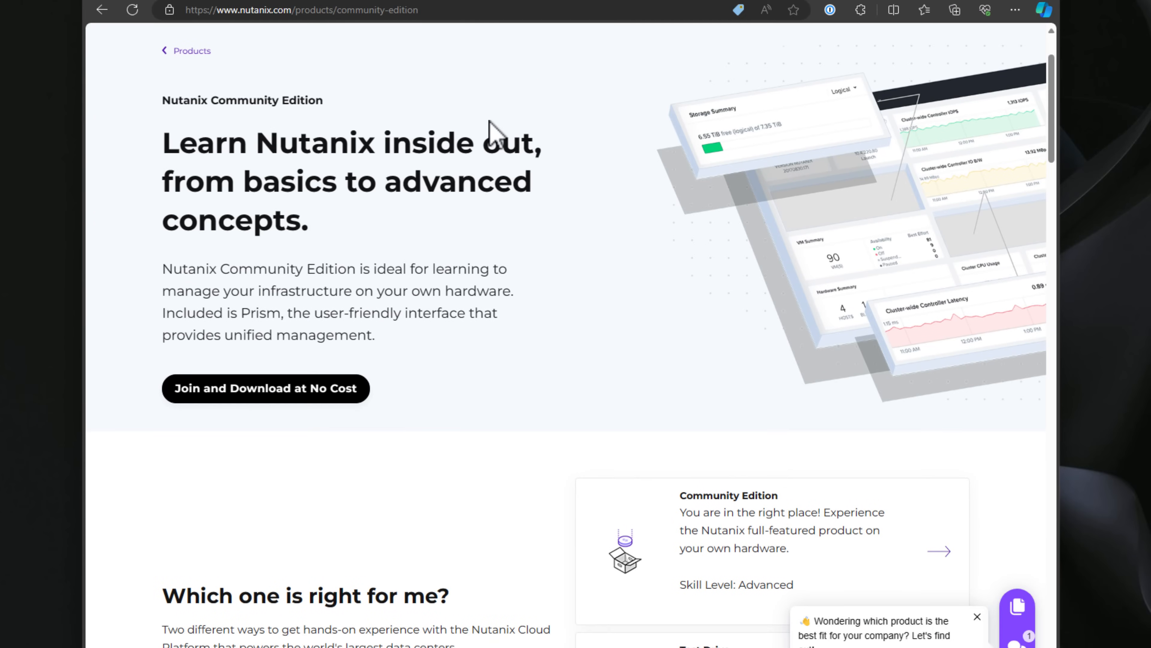
scroll(down, 3)
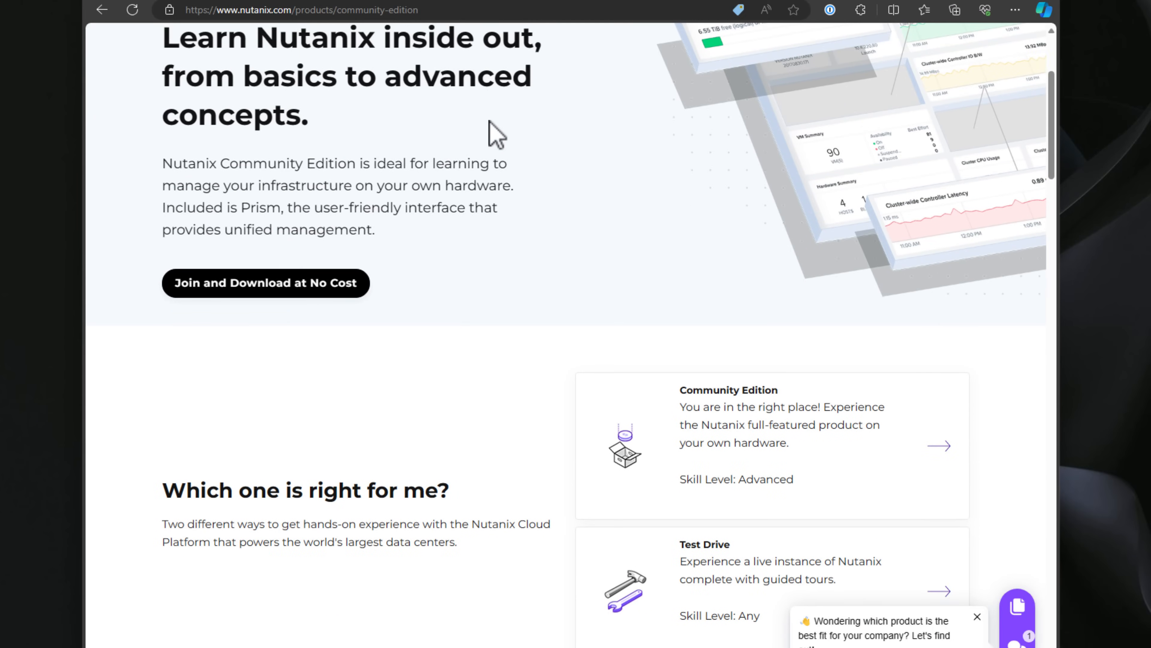
scroll(down, 3)
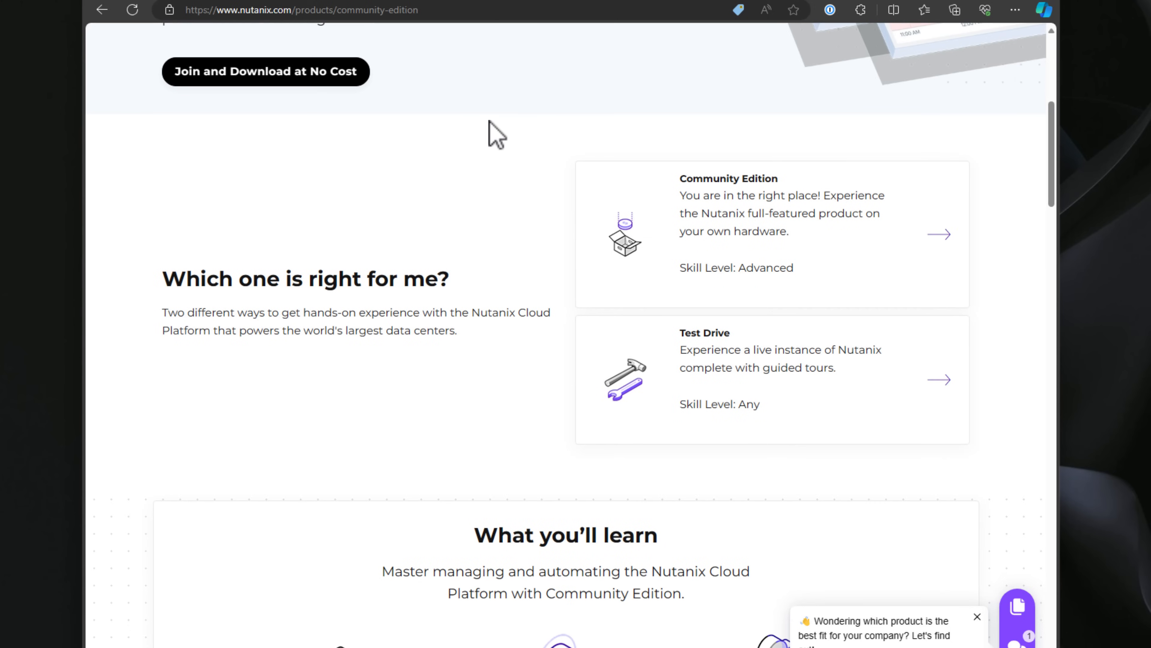
scroll(down, 3)
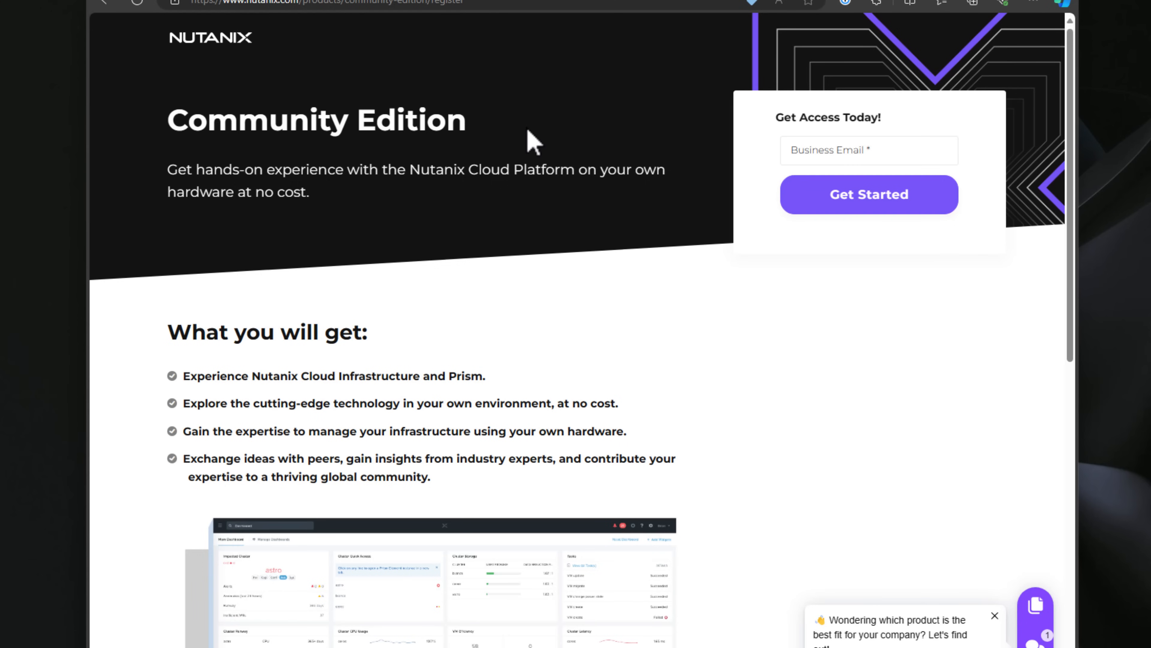
scroll(down, 3)
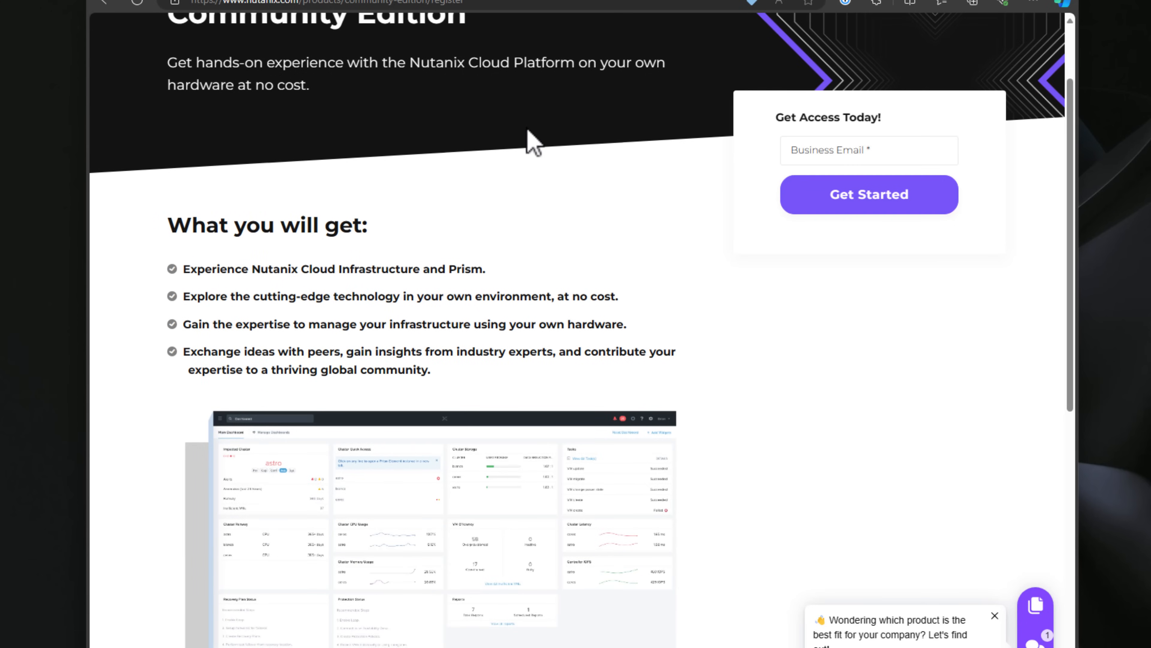
scroll(down, 3)
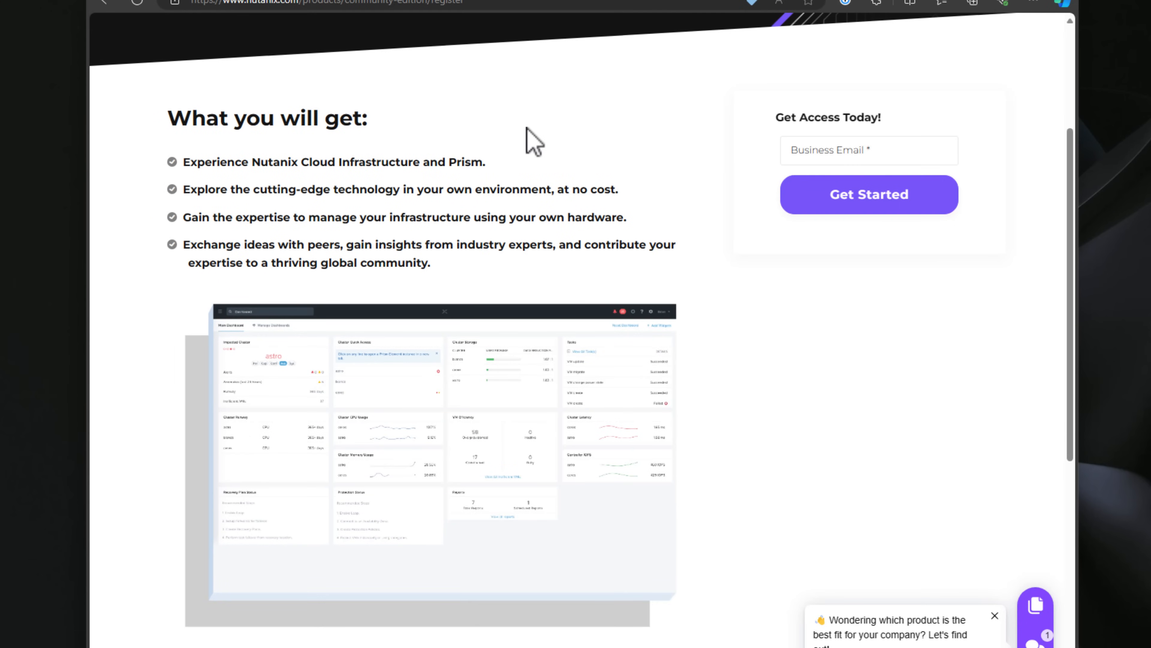
scroll(down, 3)
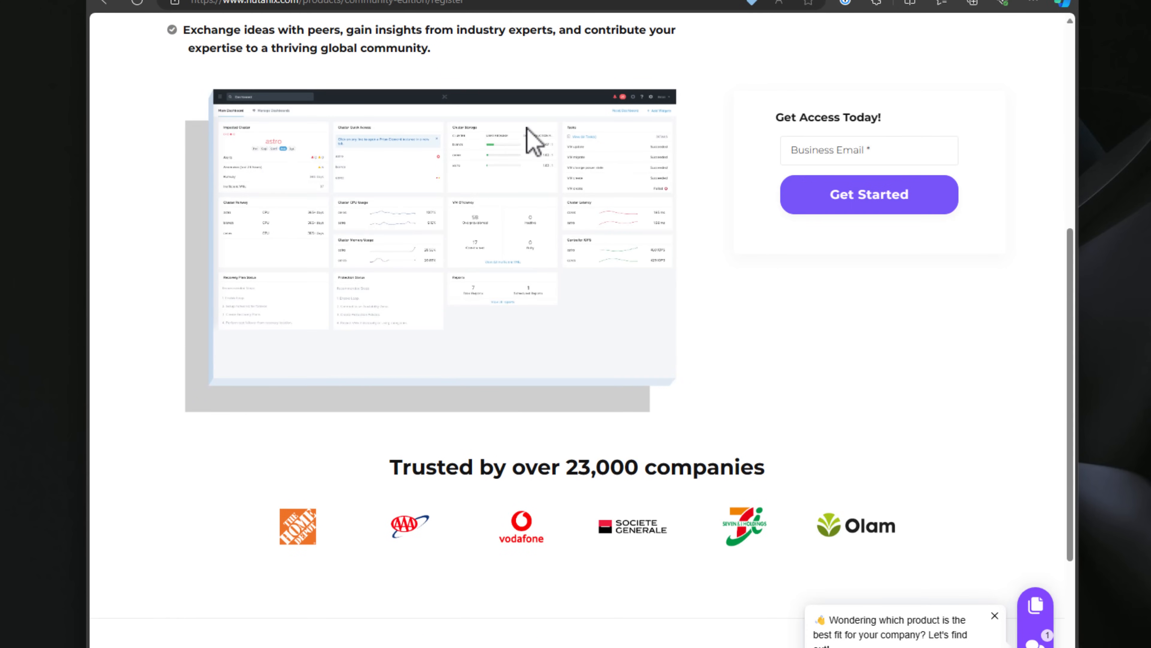
scroll(down, 3)
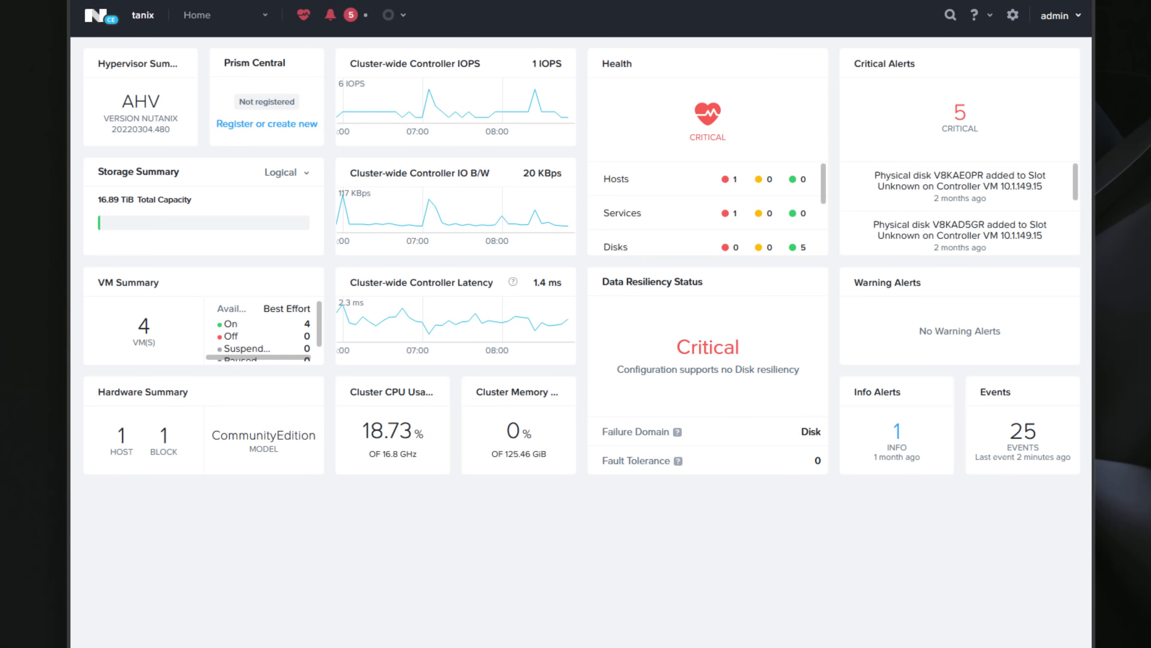
mouse_move(267, 14)
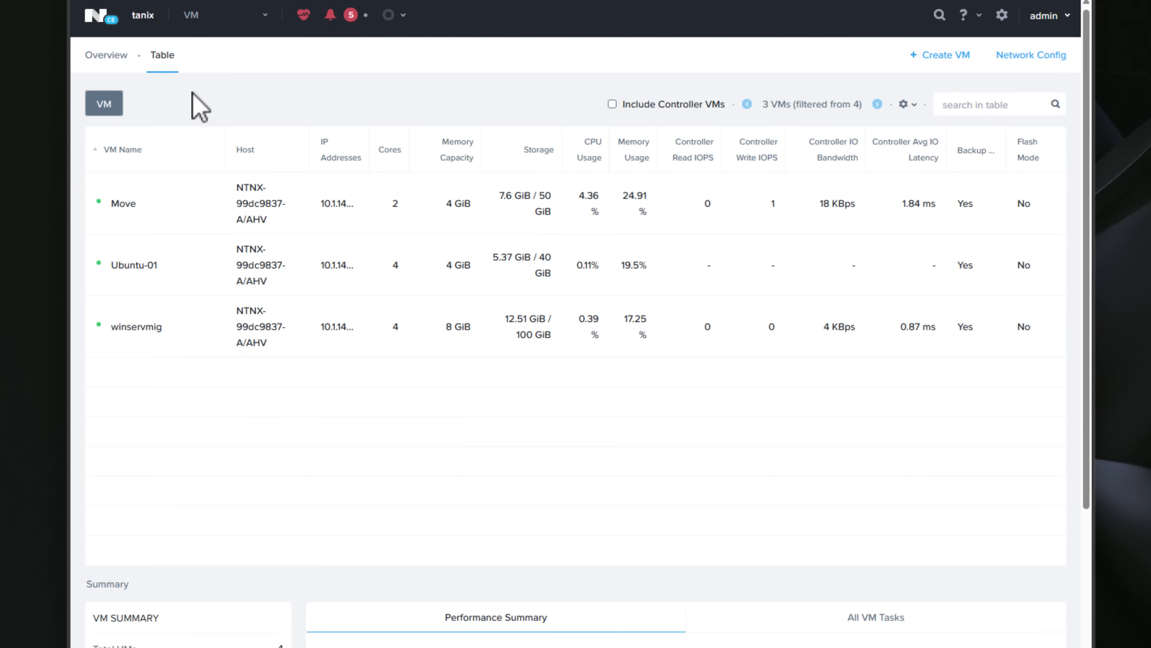
mouse_move(154, 338)
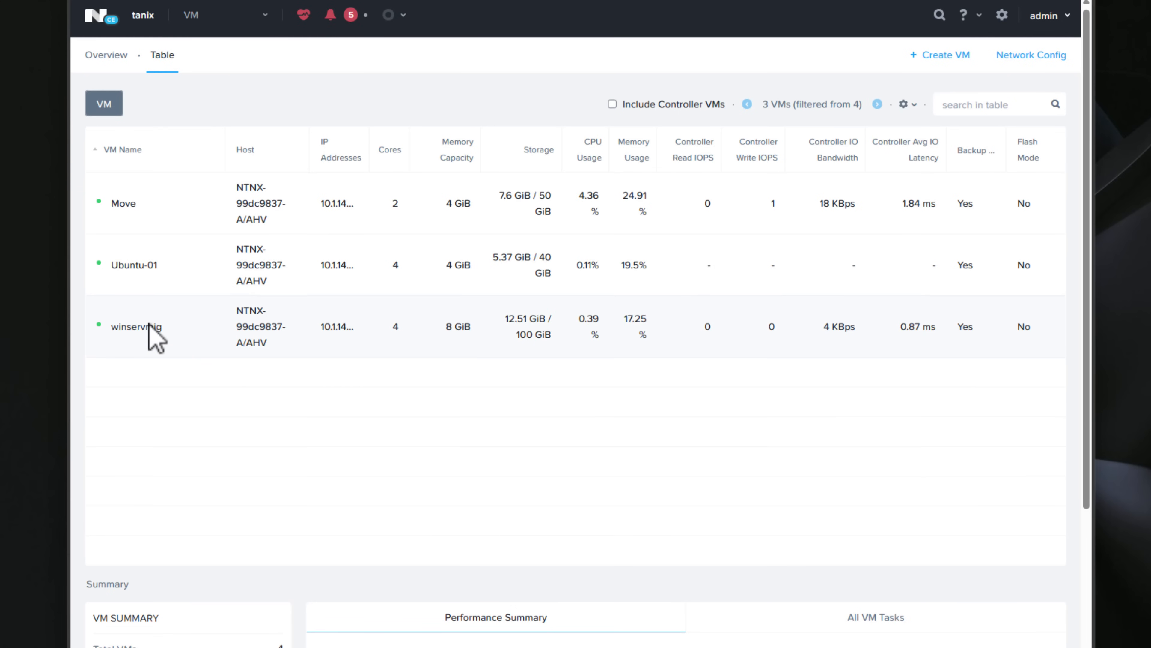
Launch a console for the winservmig VM from its right-click actions in the VM table
right_click(137, 326)
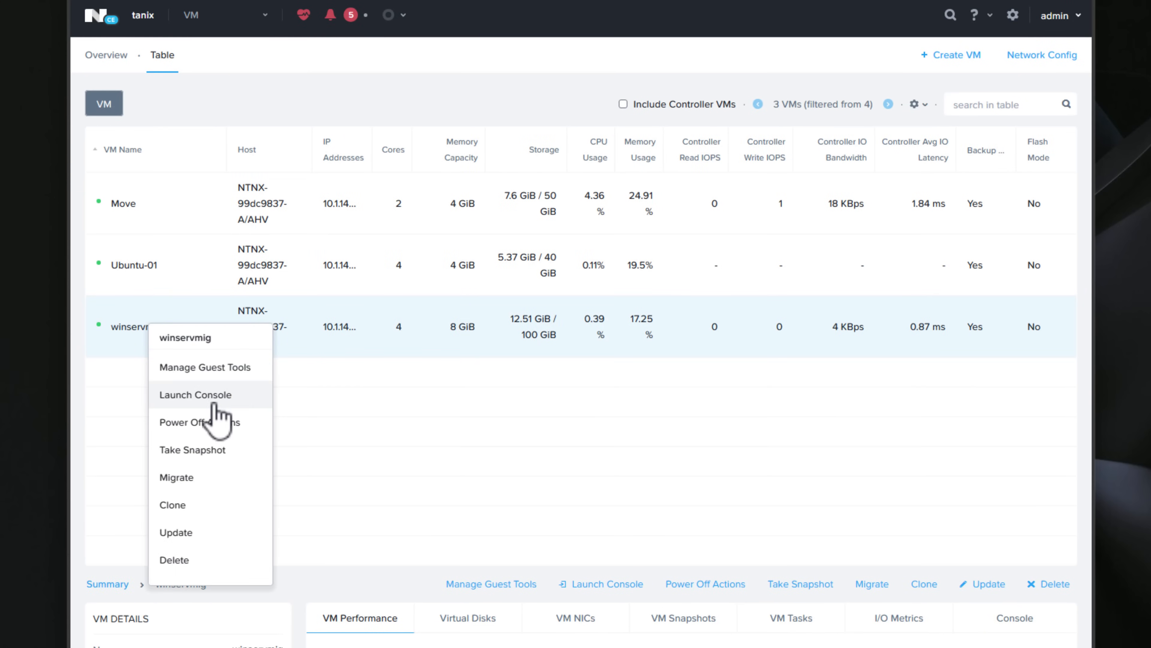
click(196, 394)
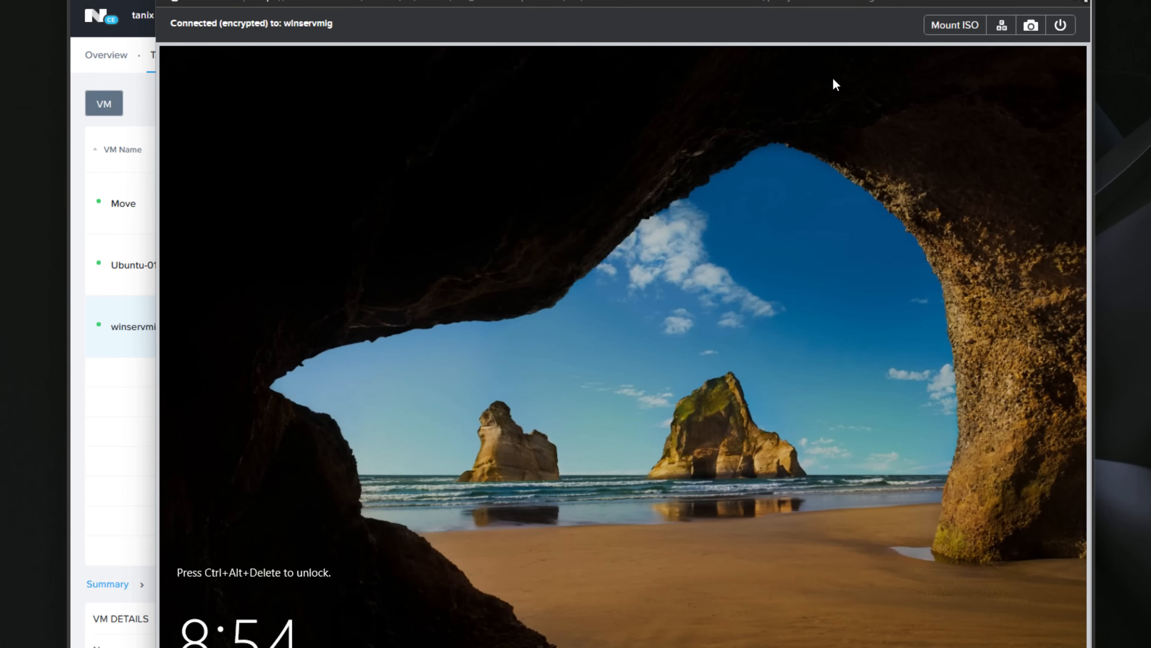
Leave the winservmig console window showing the Windows Server lock screen
click(220, 14)
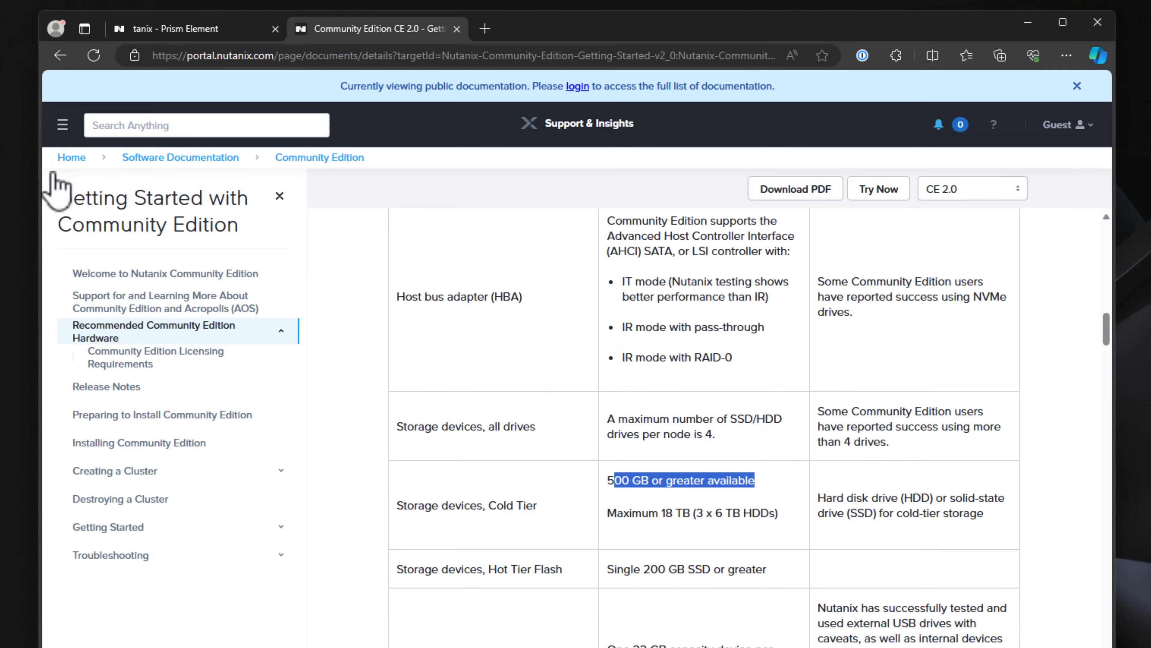
Highlight the Storage devices rows showing four drives per node and the 500 GB cold tier minimum
click(419, 427)
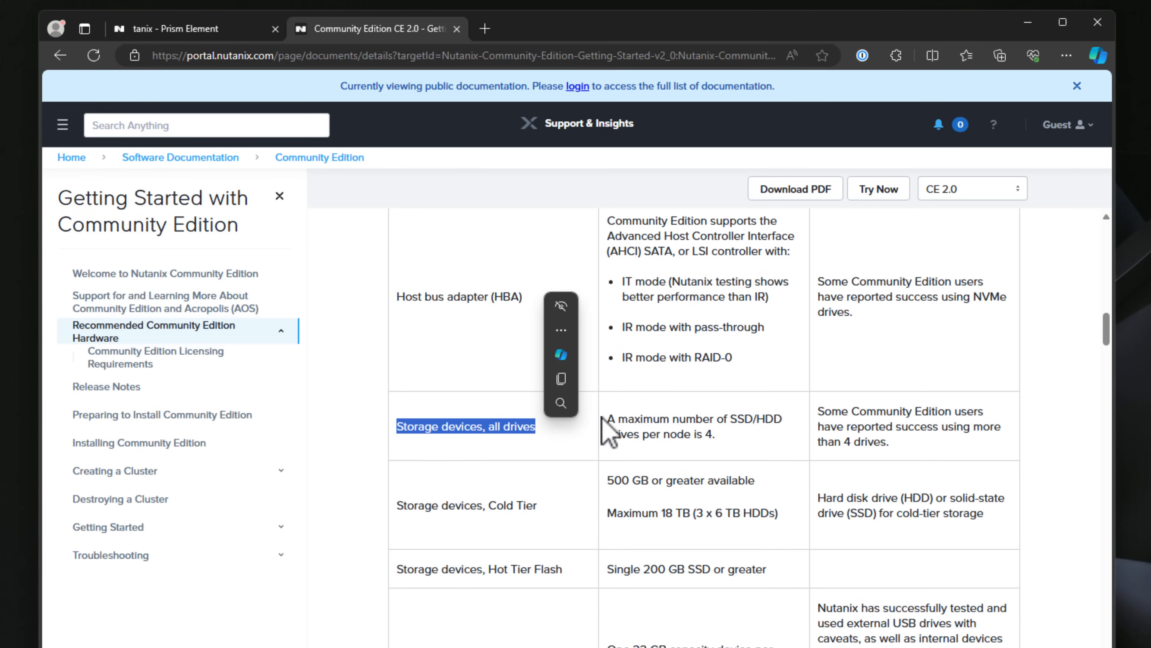
drag(605, 426, 742, 420)
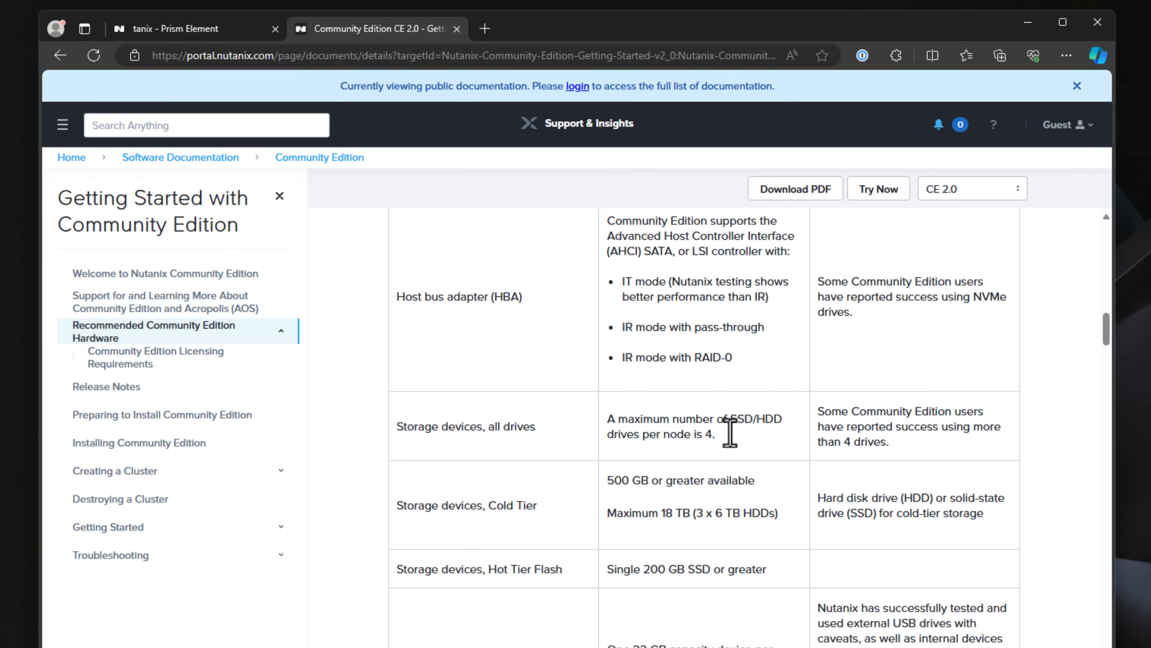
drag(816, 411, 851, 428)
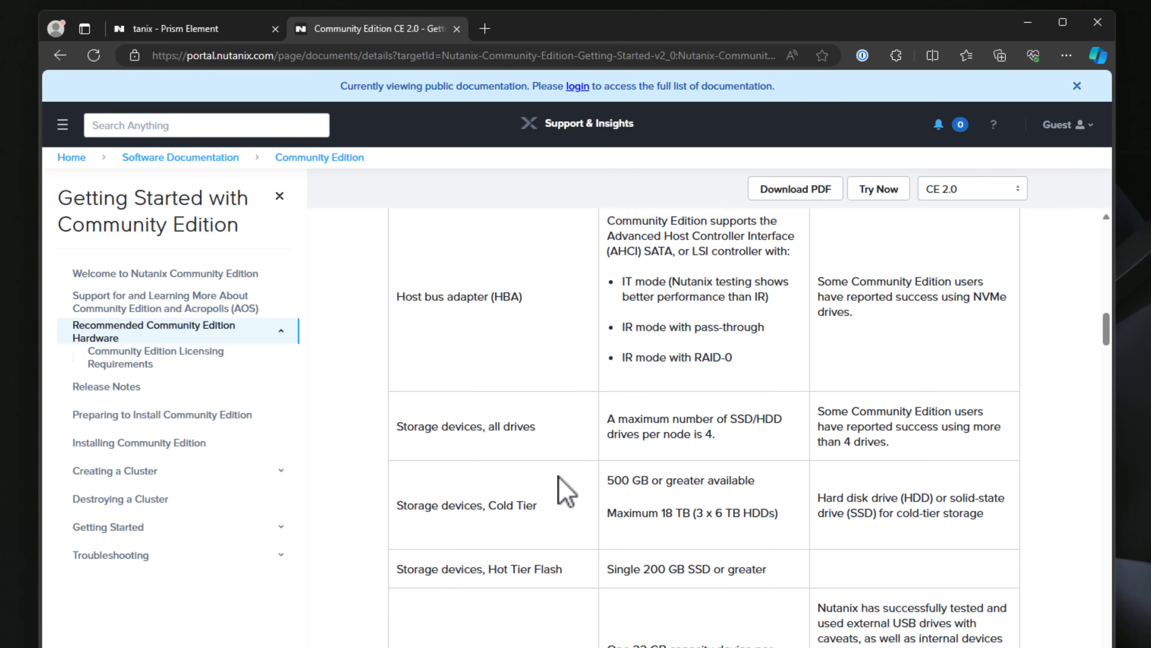
mouse_move(611, 513)
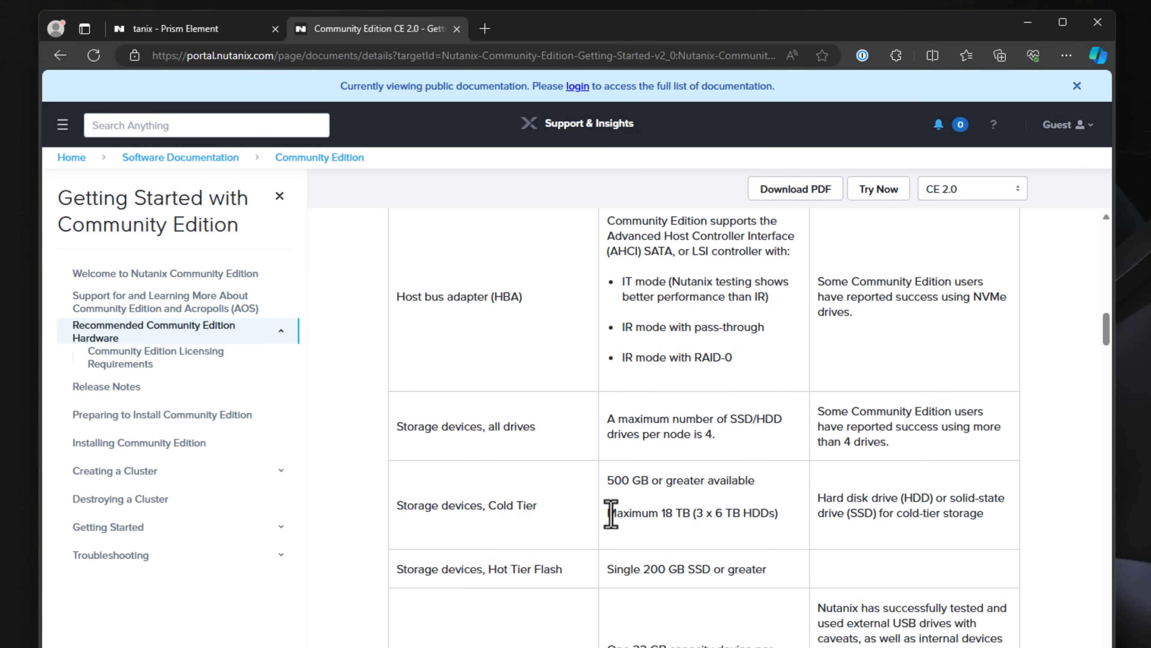
scroll(down, 3)
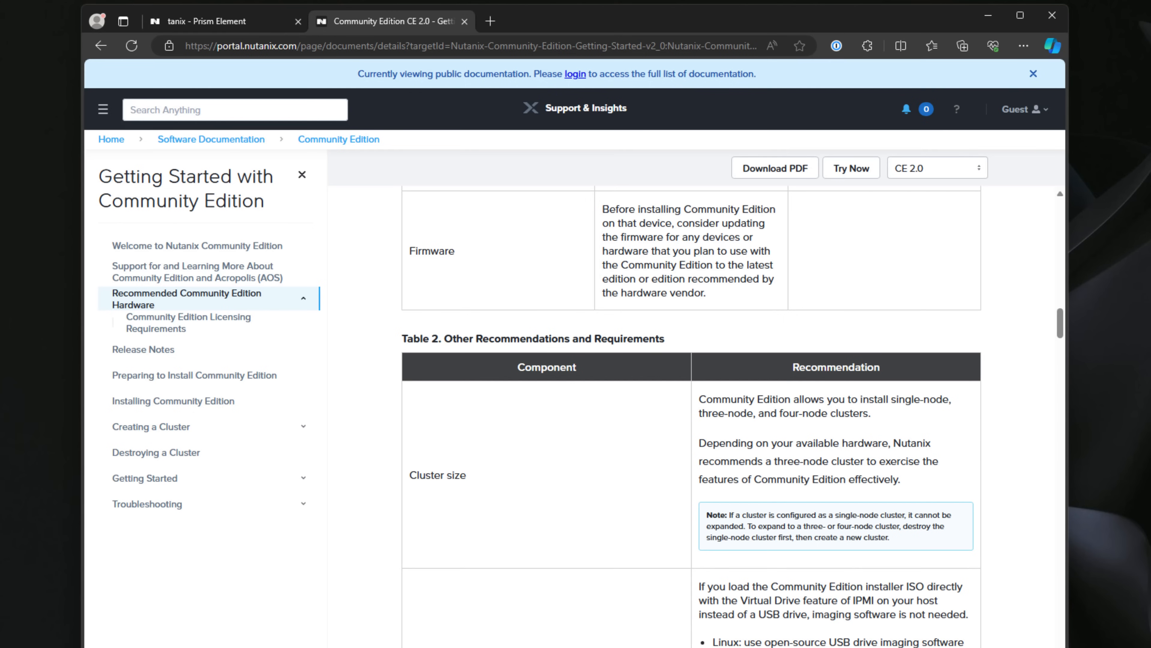
mouse_move(698, 403)
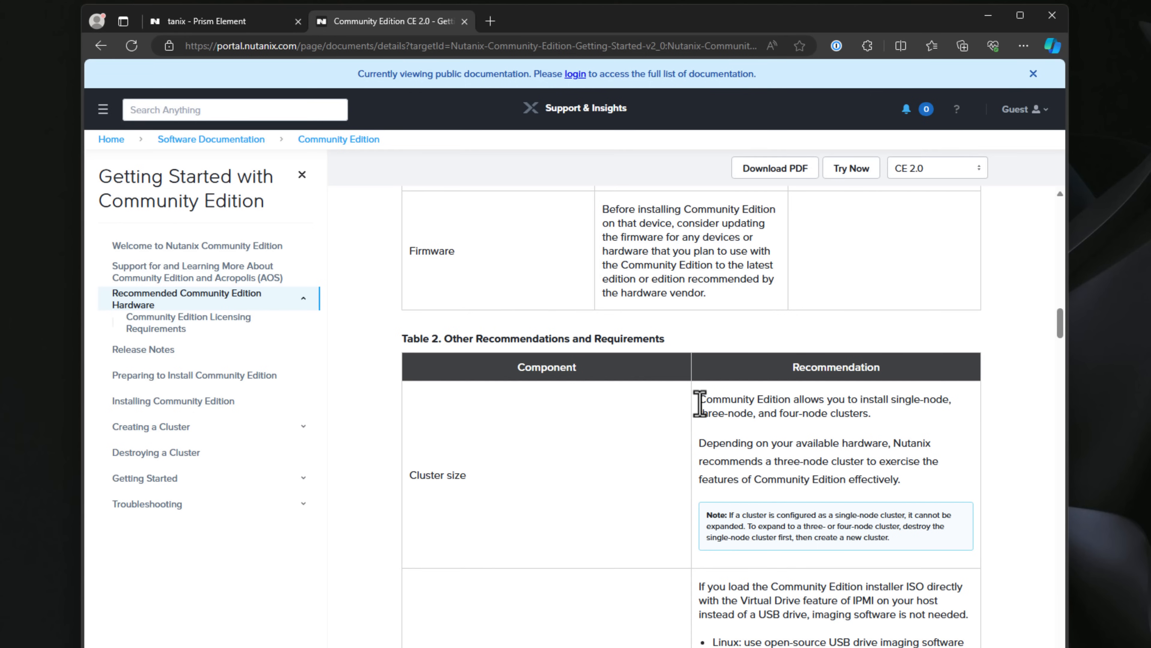
Highlight the Cluster size sentence listing single-, three- and four-node cluster support
drag(698, 399, 905, 399)
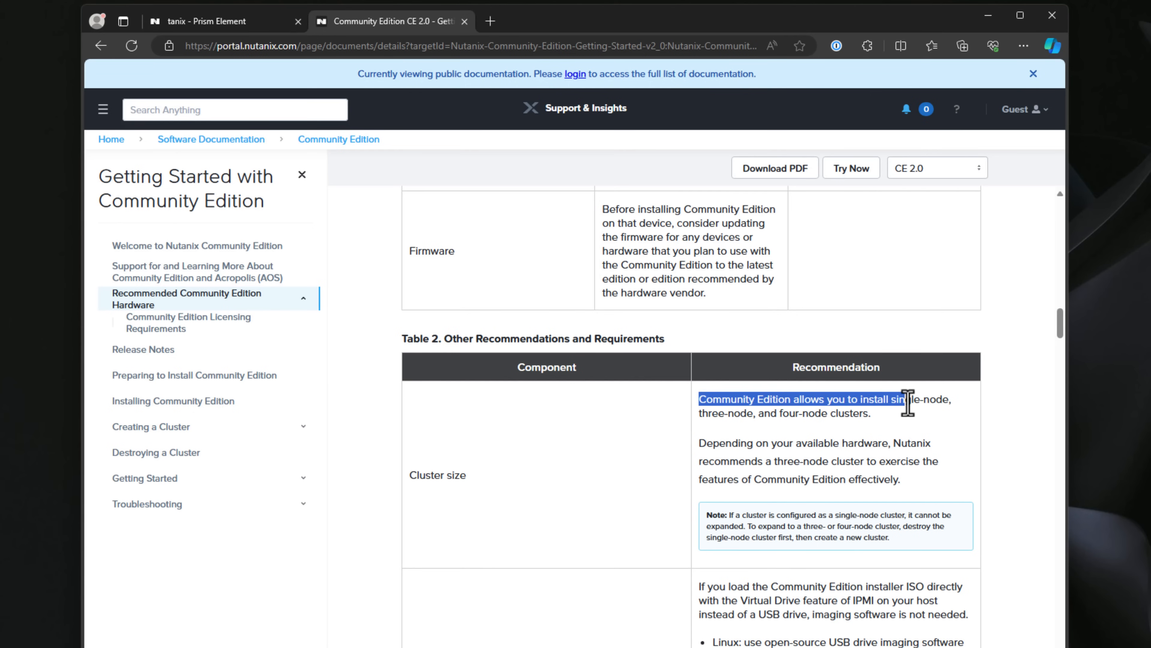
drag(907, 402, 870, 413)
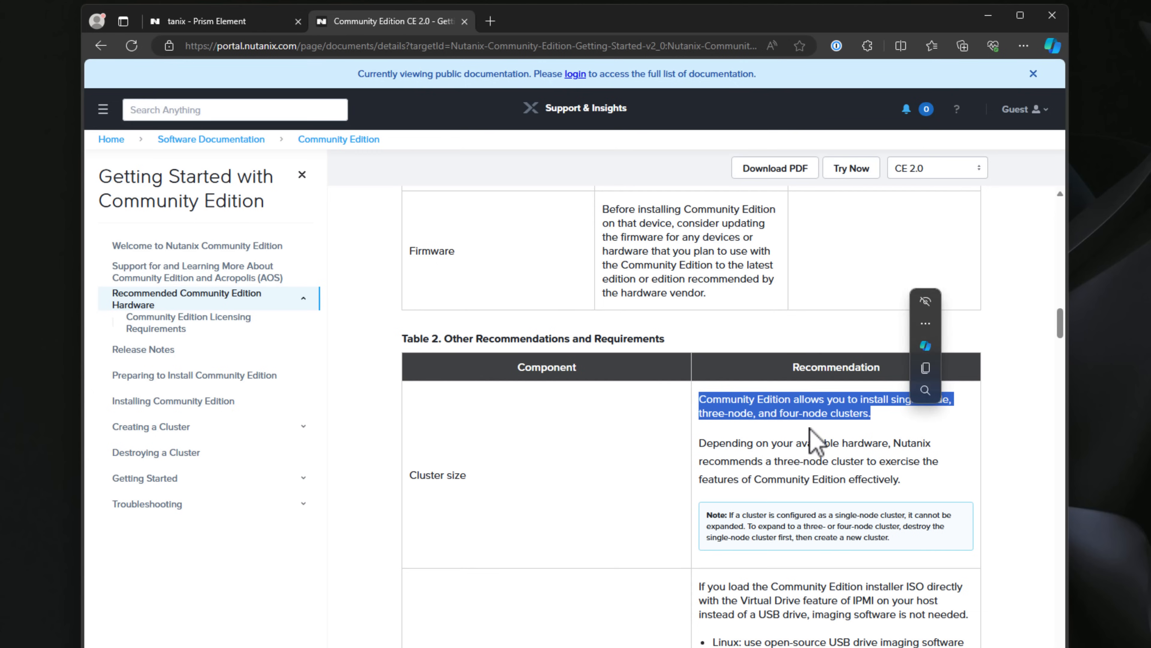